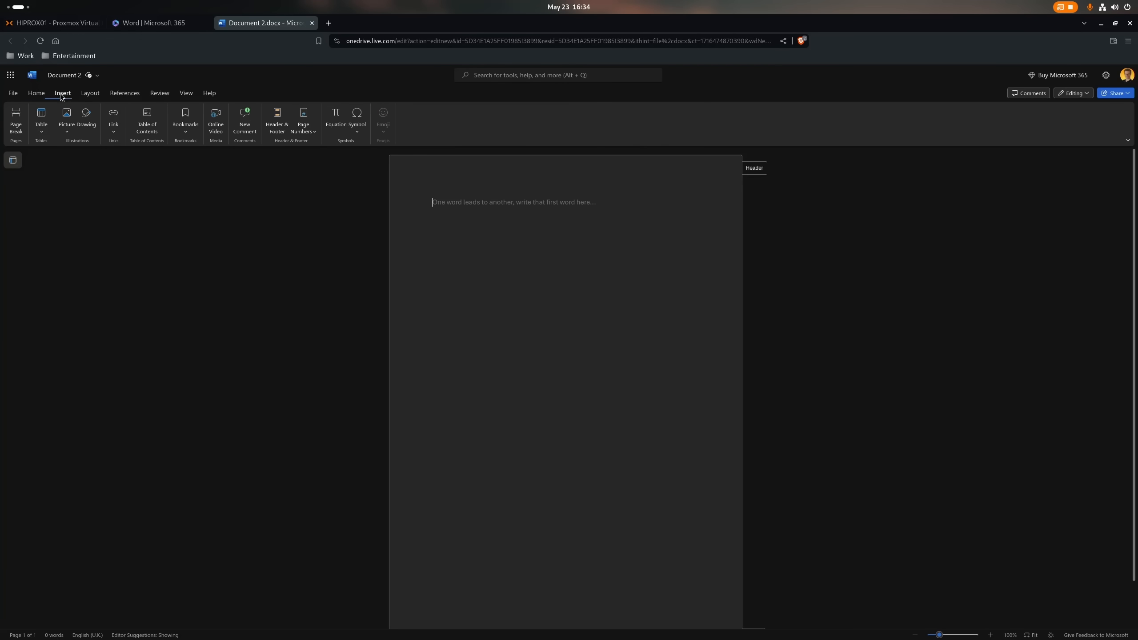
Step: Switch the ribbon to the Layout tab to show margins, orientation, size, columns and spacing
left_click(89, 93)
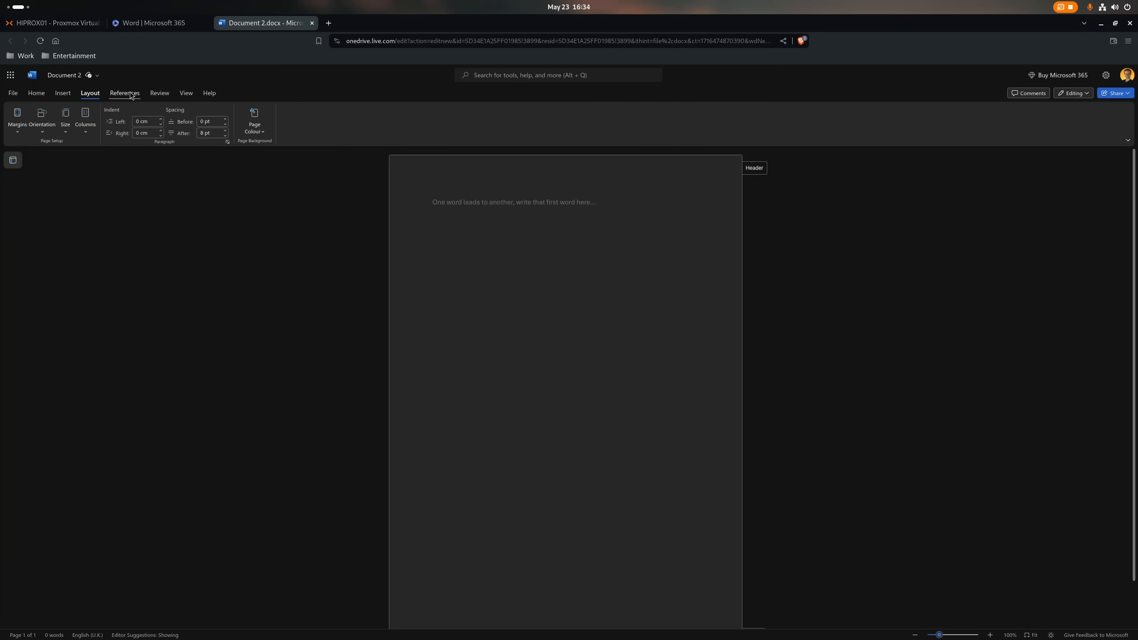